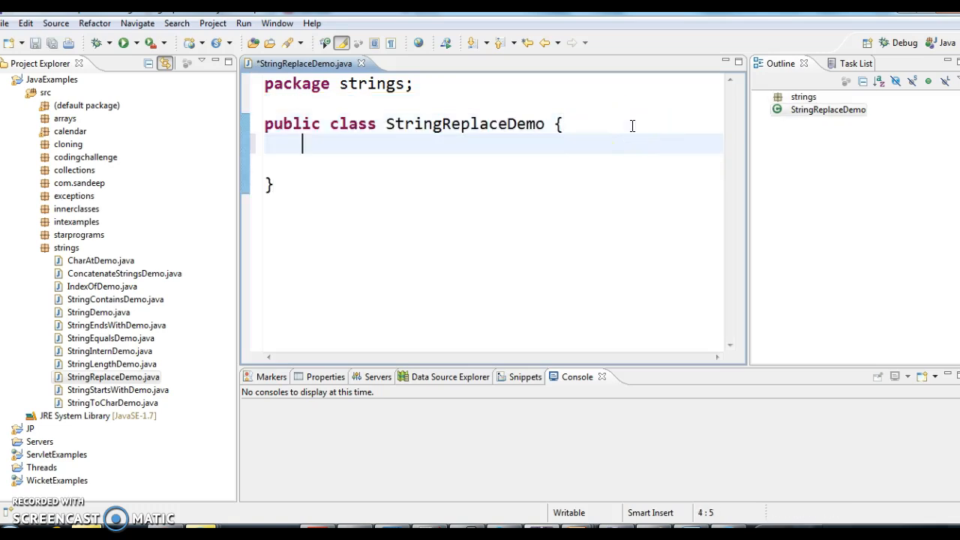
Step: Write main(String[] args) declaring String str = "Hello World" inside StringReplaceDemo
{"action": "type", "text": "public static void main(String[] args) {"}
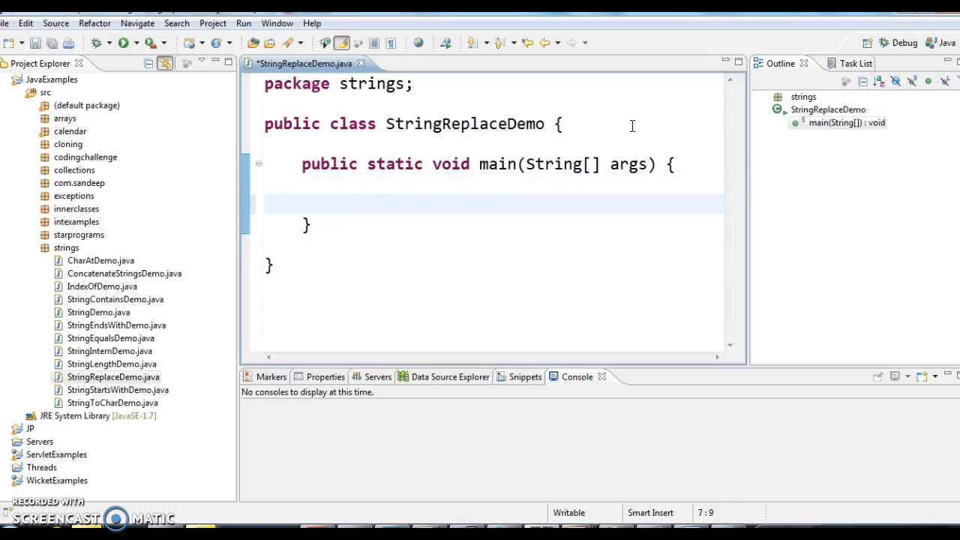
{"action": "type", "text": "Str"}
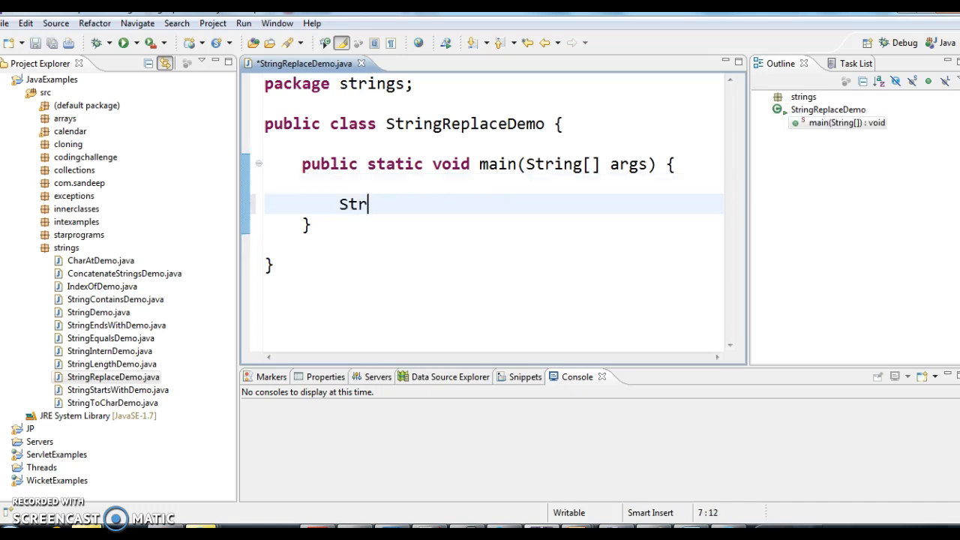
{"action": "type", "text": "ing str"}
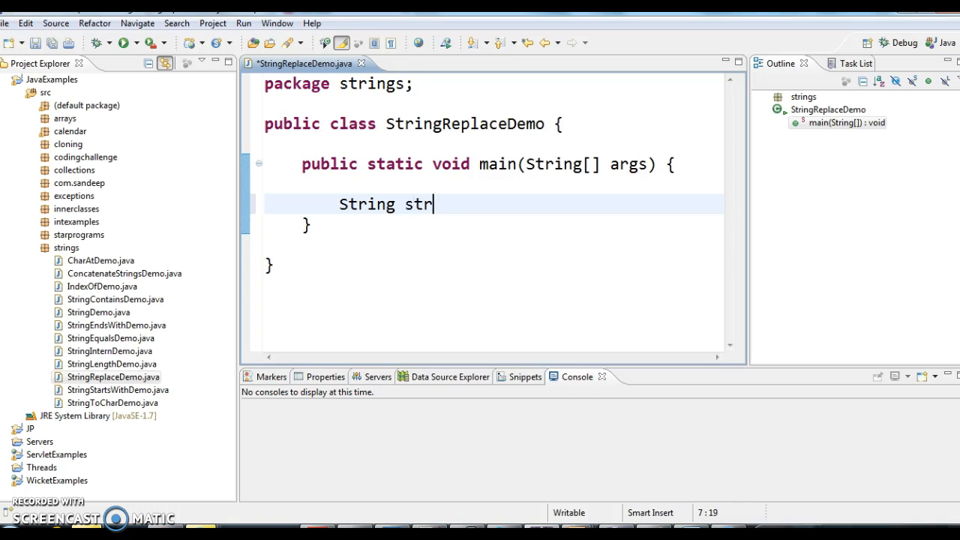
{"action": "type", "text": "=\"H\""}
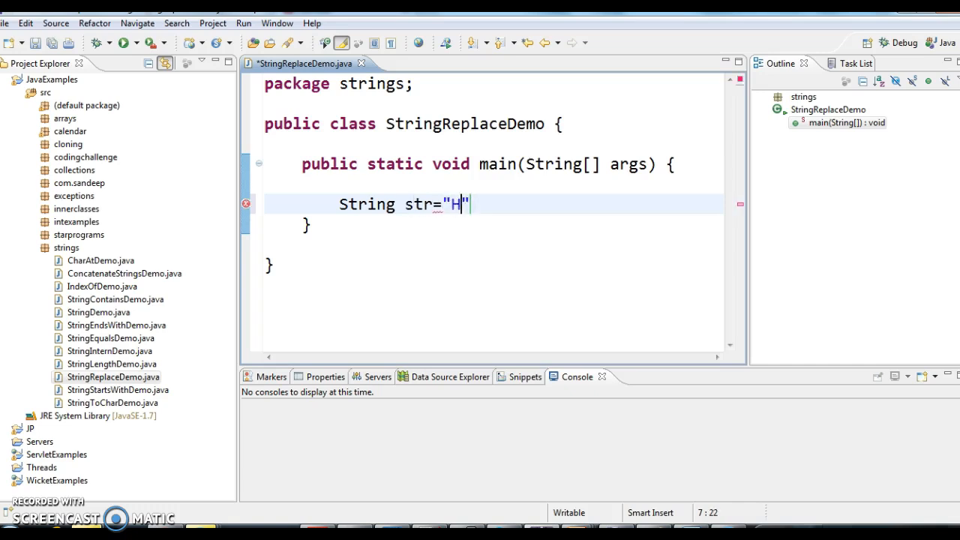
{"action": "type", "text": "ello World"}
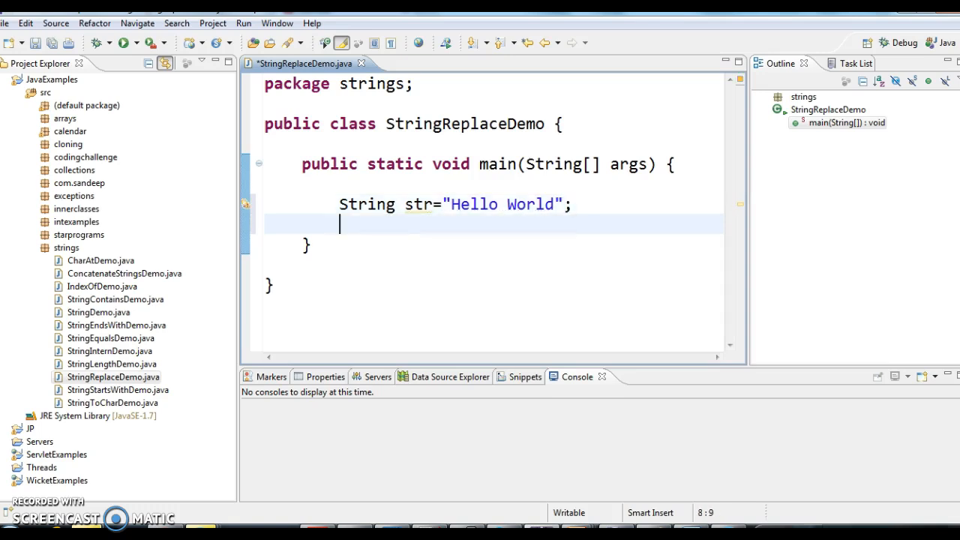
Step: Insert str.replace(char oldChar, char newChar) via content assist on str.repl
{"action": "type", "text": "str."}
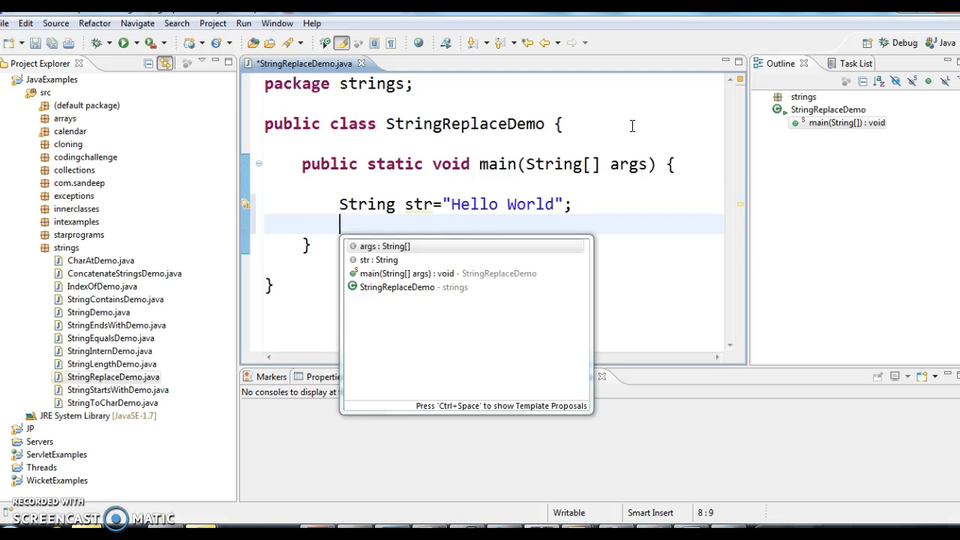
{"action": "mouse_move", "coordinate": [453, 222]}
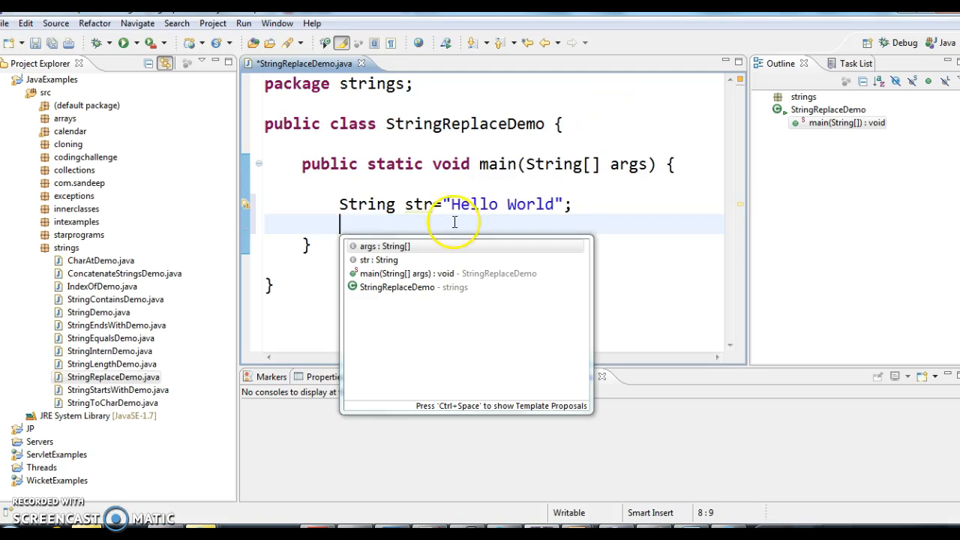
{"action": "key", "text": "Escape"}
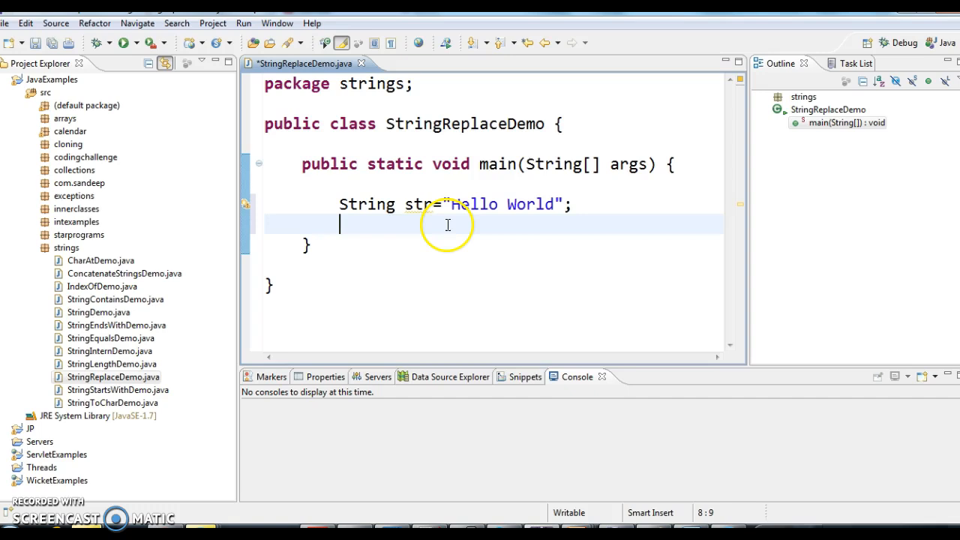
{"action": "type", "text": "str."}
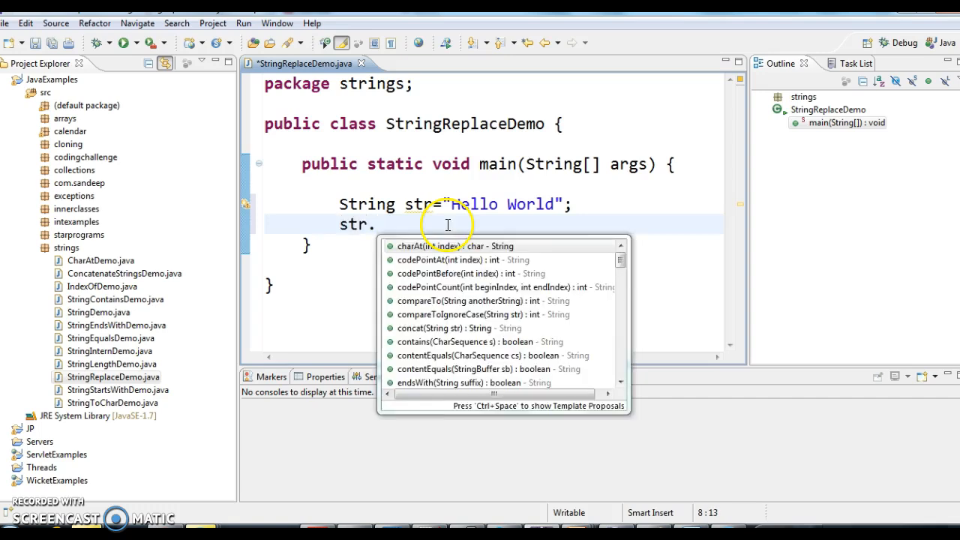
{"action": "type", "text": "repl"}
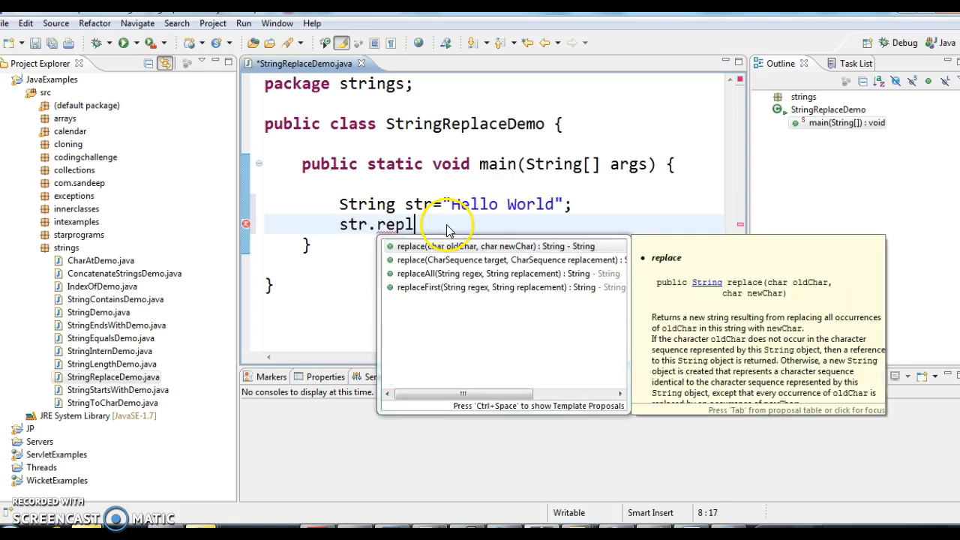
{"action": "left_click", "coordinate": [494, 246]}
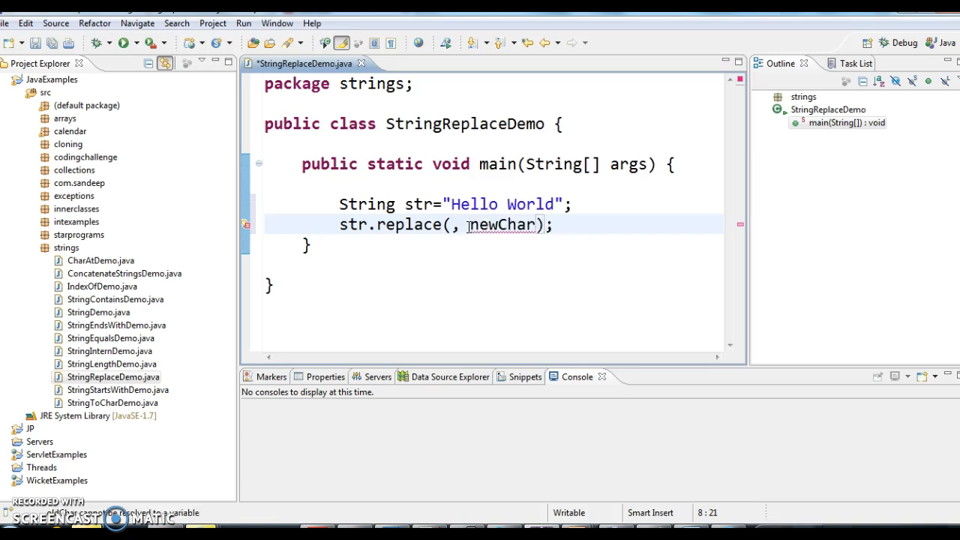
Step: Fill the replace arguments as 'H' and 'T', correcting mistaken double quotes to char literals
{"action": "type", "text": "''"}
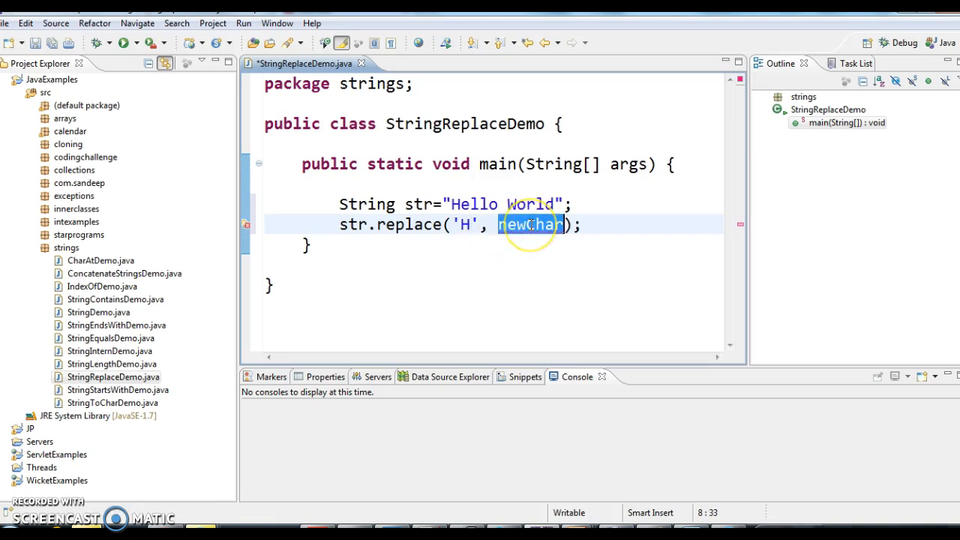
{"action": "key", "text": "Delete"}
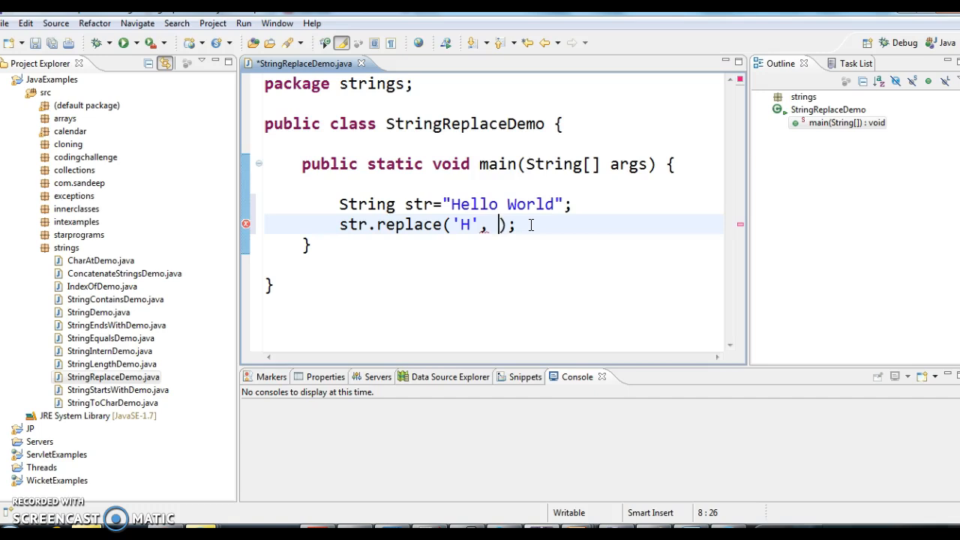
{"action": "type", "text": "\"\""}
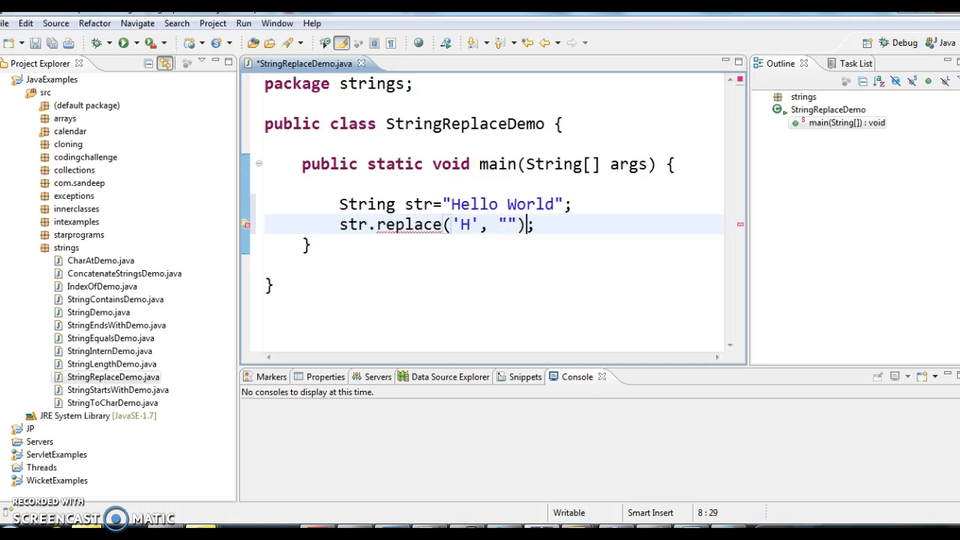
{"action": "key", "text": "BackSpace"}
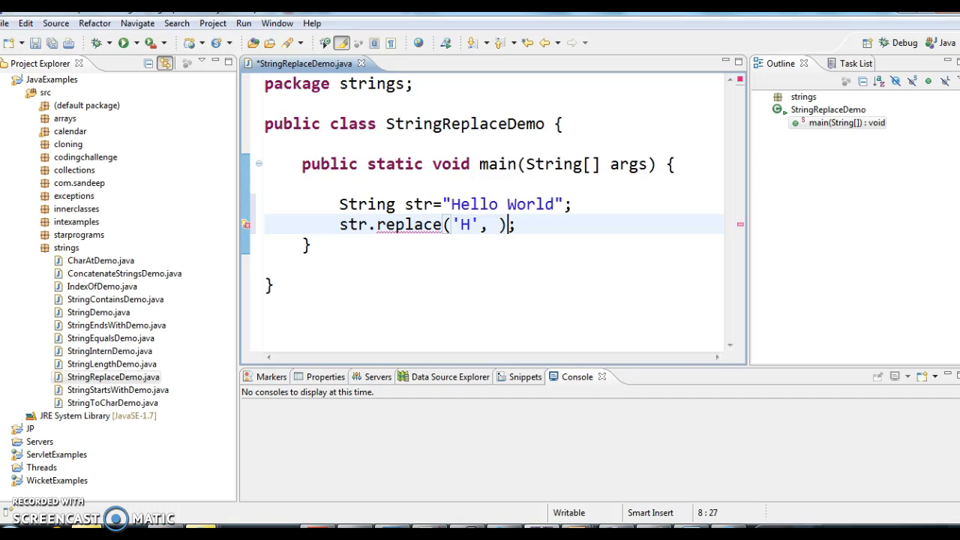
{"action": "type", "text": "''"}
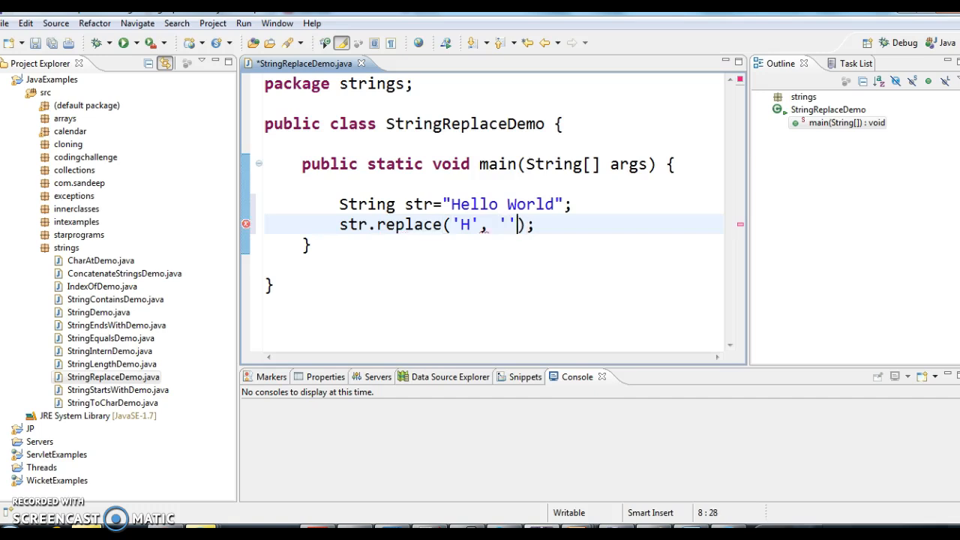
{"action": "type", "text": "T"}
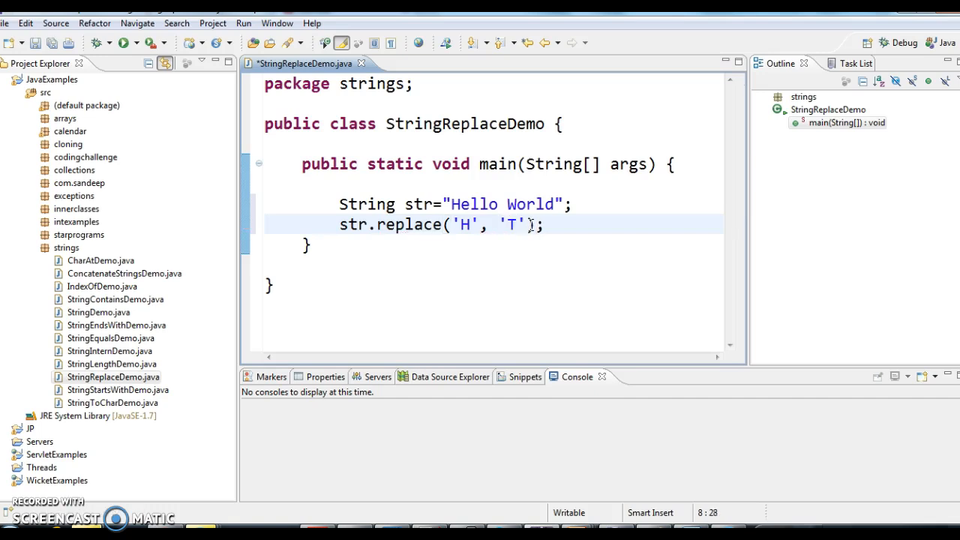
Step: Assign the replace result back to str, save, and add System.out.println(str) via sysout
{"action": "key", "text": "ctrl+s"}
{"action": "type", "text": "str="}
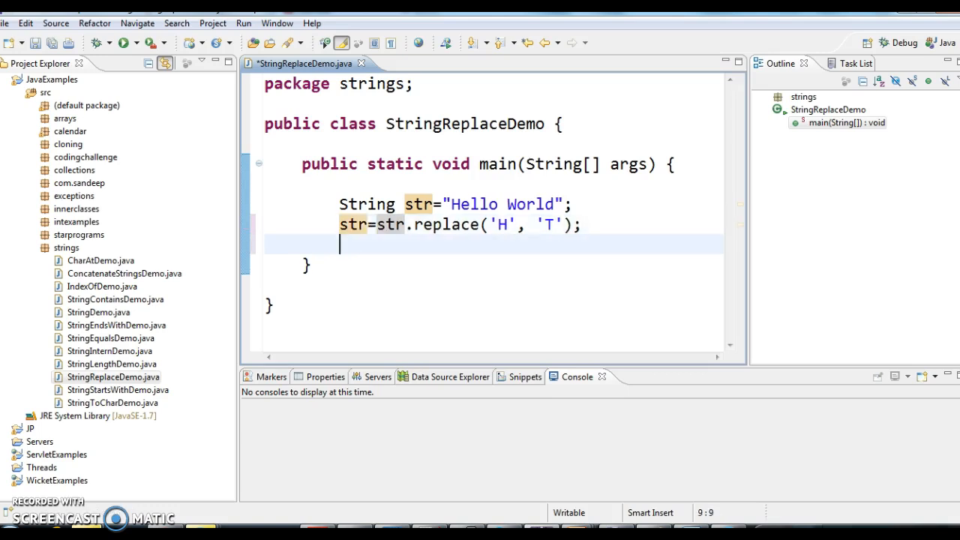
{"action": "key", "text": "ctrl+s"}
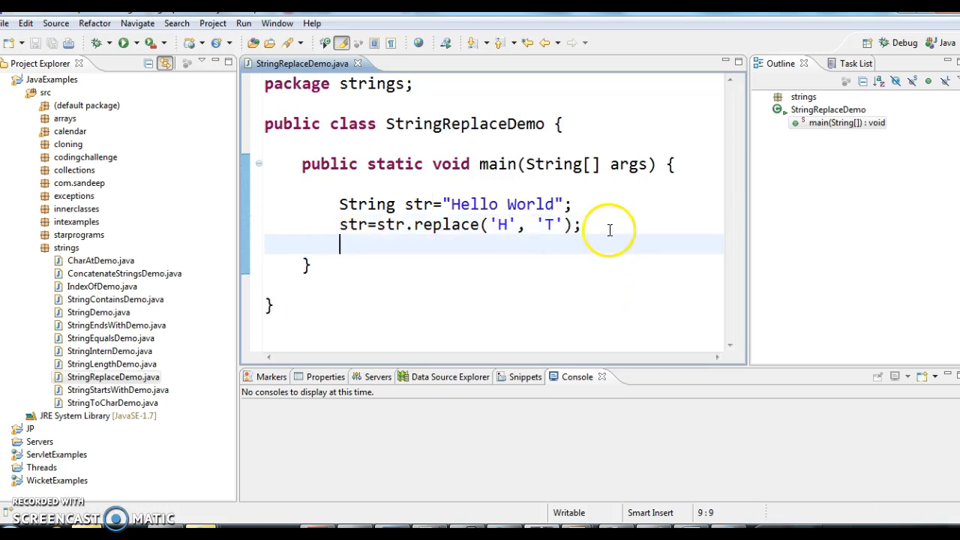
{"action": "type", "text": "sysout"}
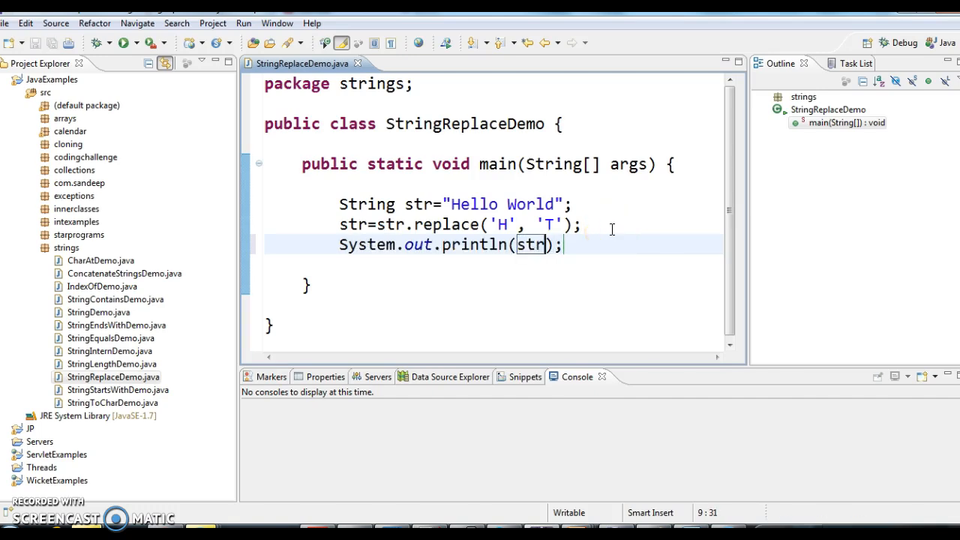
{"action": "left_click", "coordinate": [570, 204]}
{"action": "type", "text": "System.out.println(str);"}
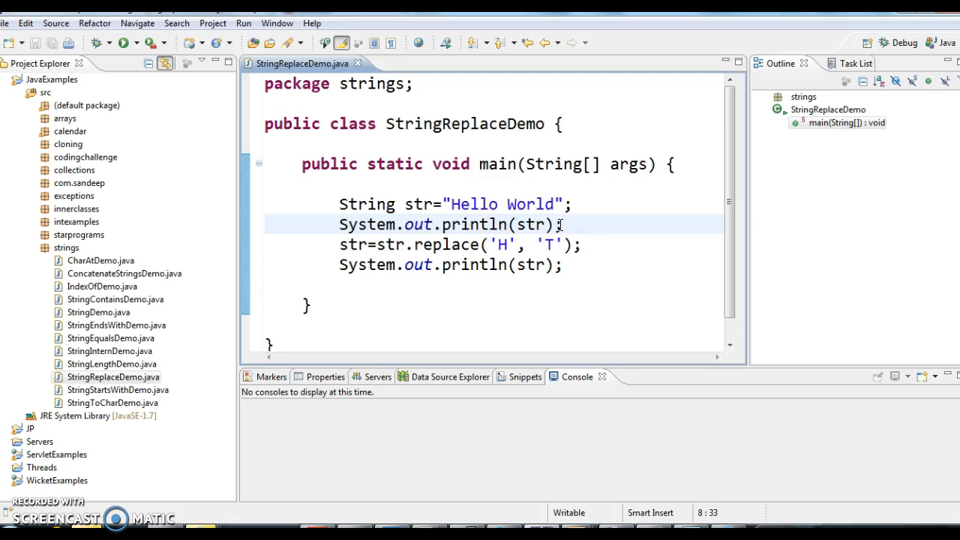
Step: Label the prints "Before Replace="+str and "After Replace="+str, then run showing Hello World / Tello World
{"action": "type", "text": "\"\""}
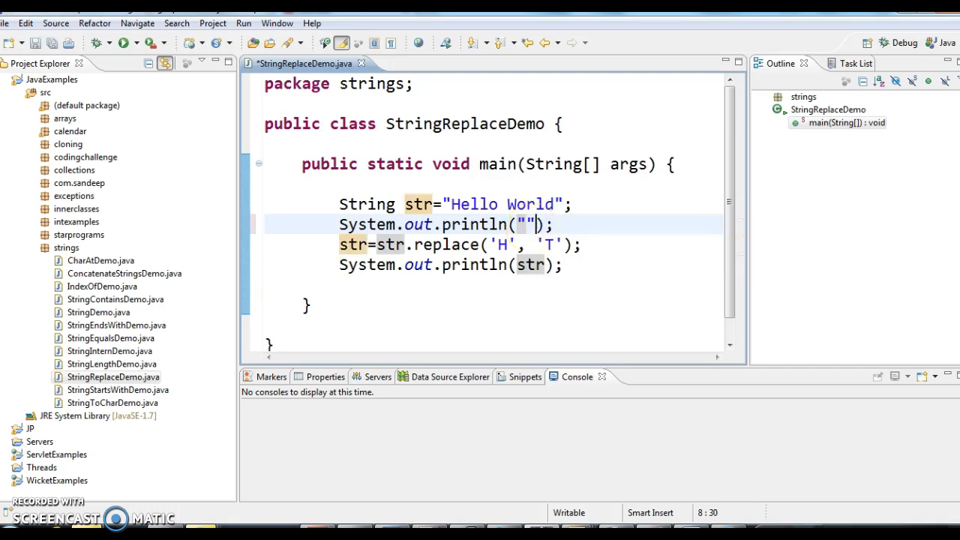
{"action": "type", "text": "Before Replace"}
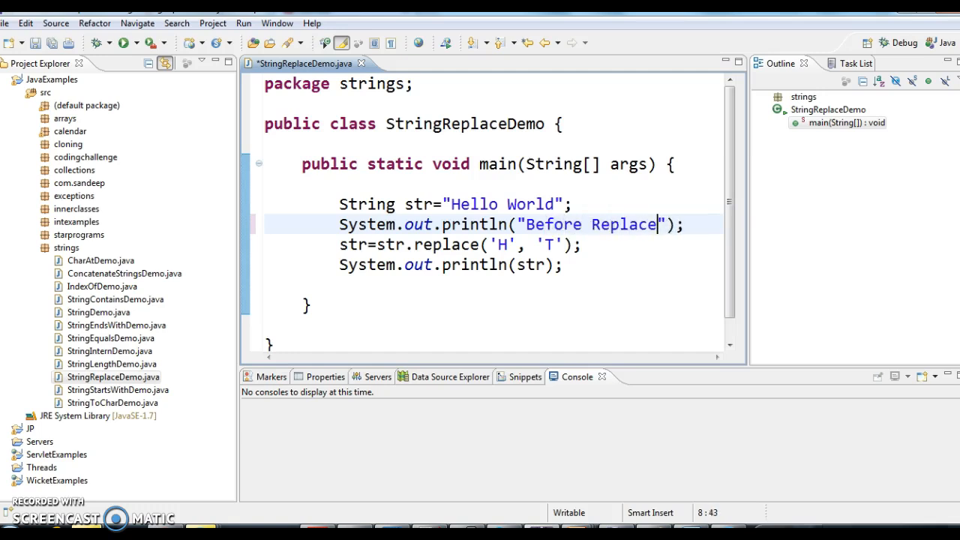
{"action": "type", "text": "="}
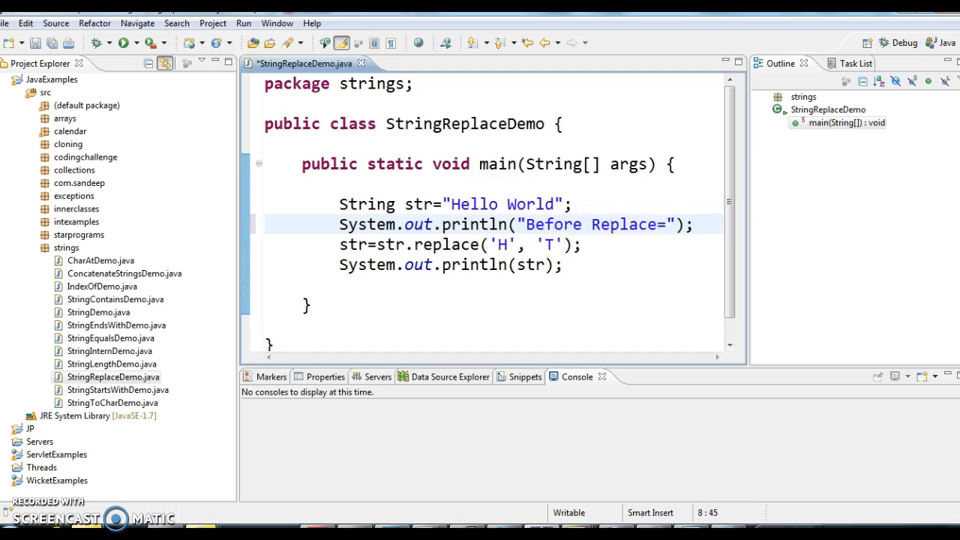
{"action": "type", "text": "+str"}
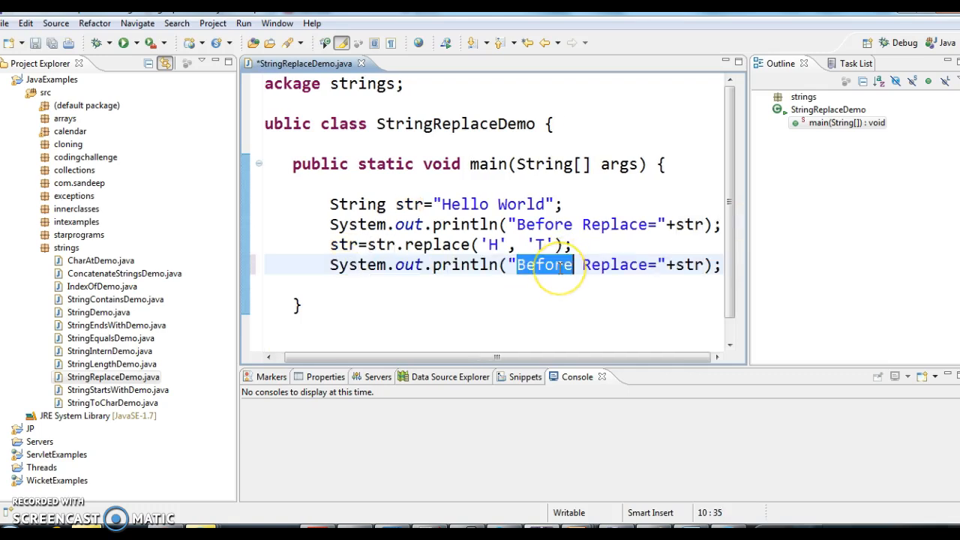
{"action": "type", "text": "After"}
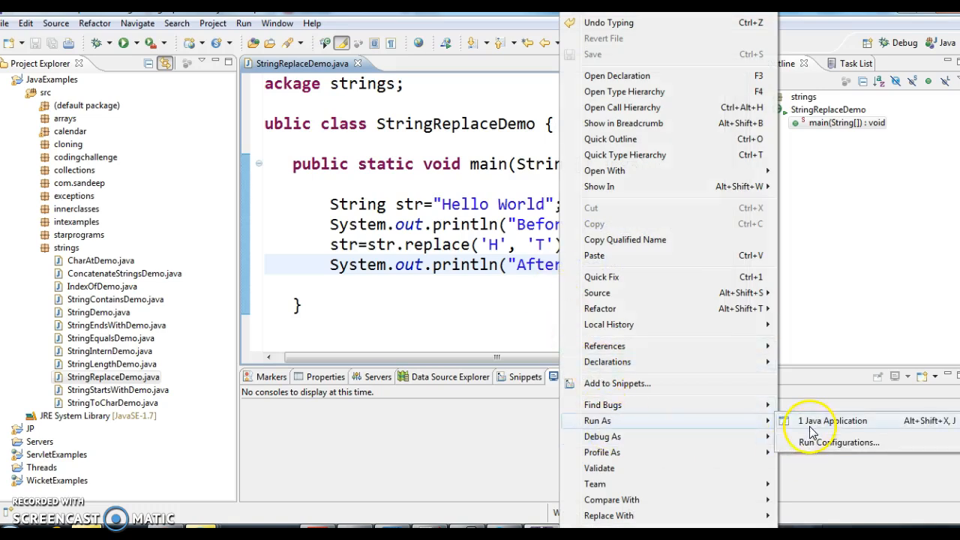
{"action": "left_click", "coordinate": [832, 421]}
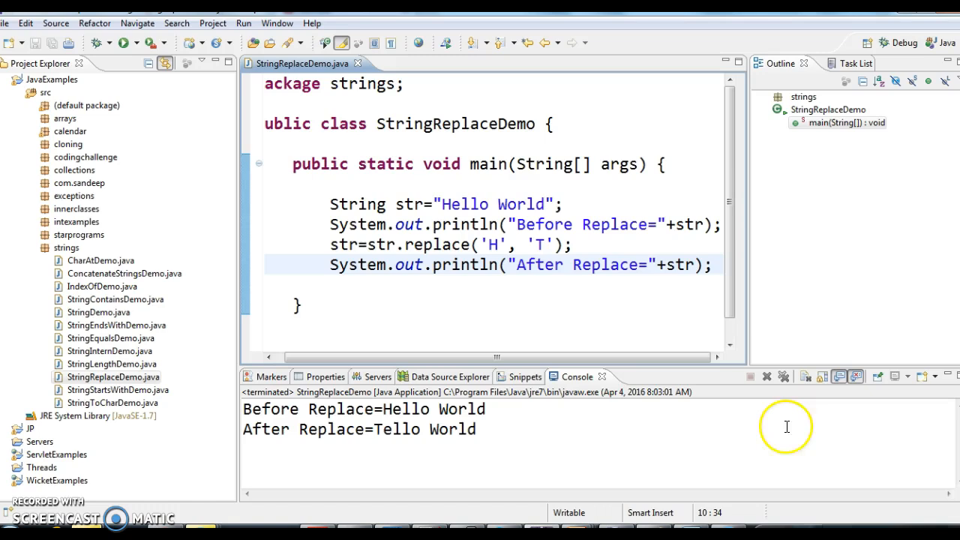